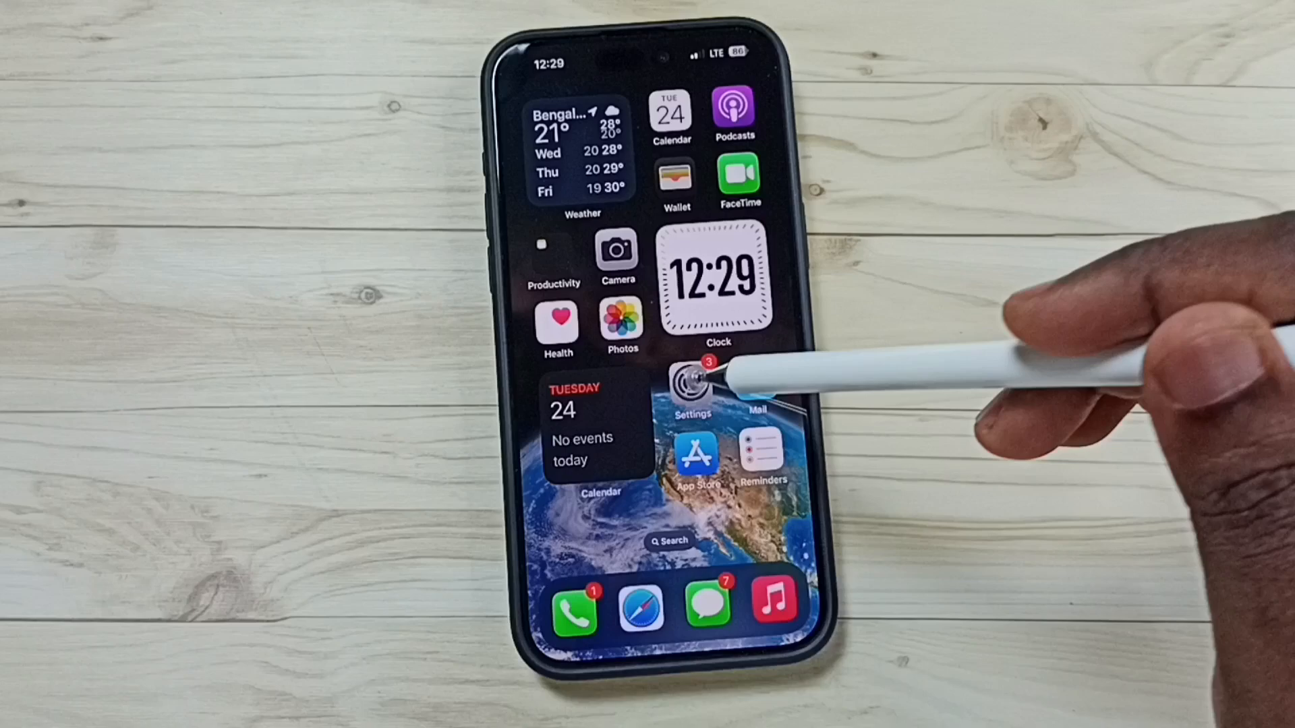
# Navigate through Settings and Mobile Service to the Jio SIM's Voice & Data options.
pyautogui.click(694, 376)
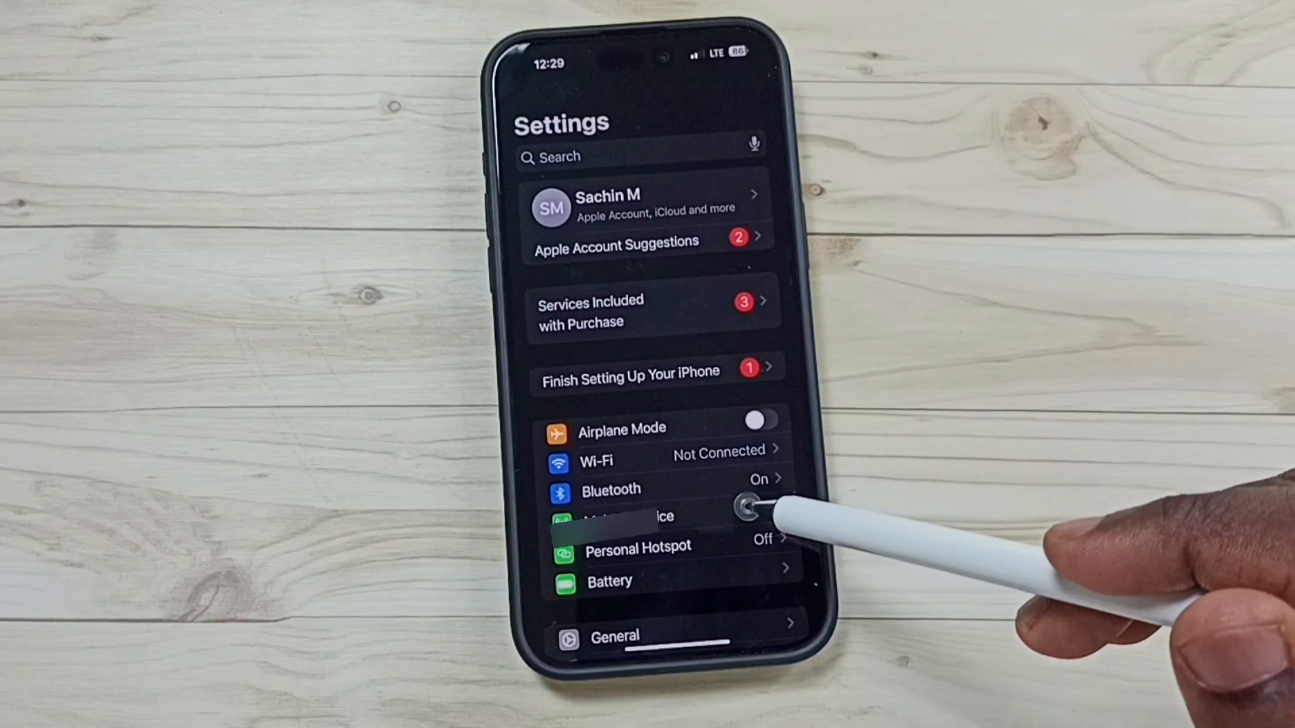
pyautogui.click(628, 516)
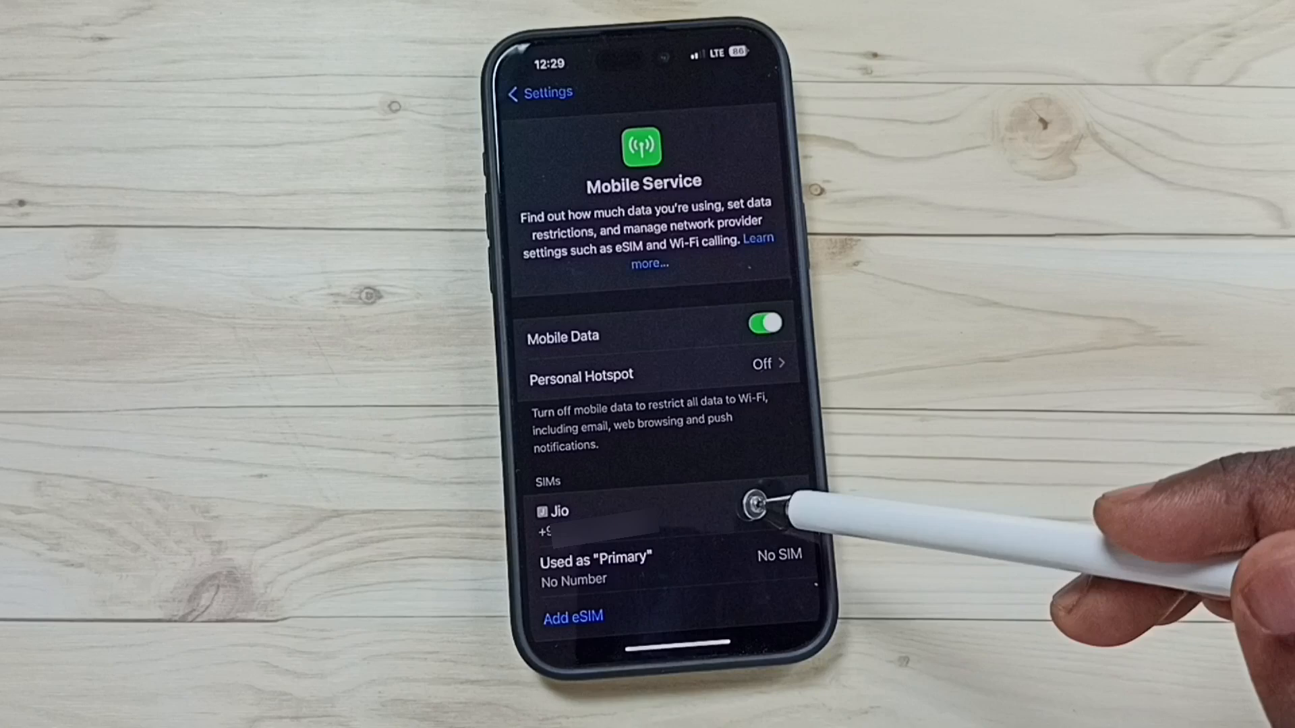
pyautogui.click(559, 510)
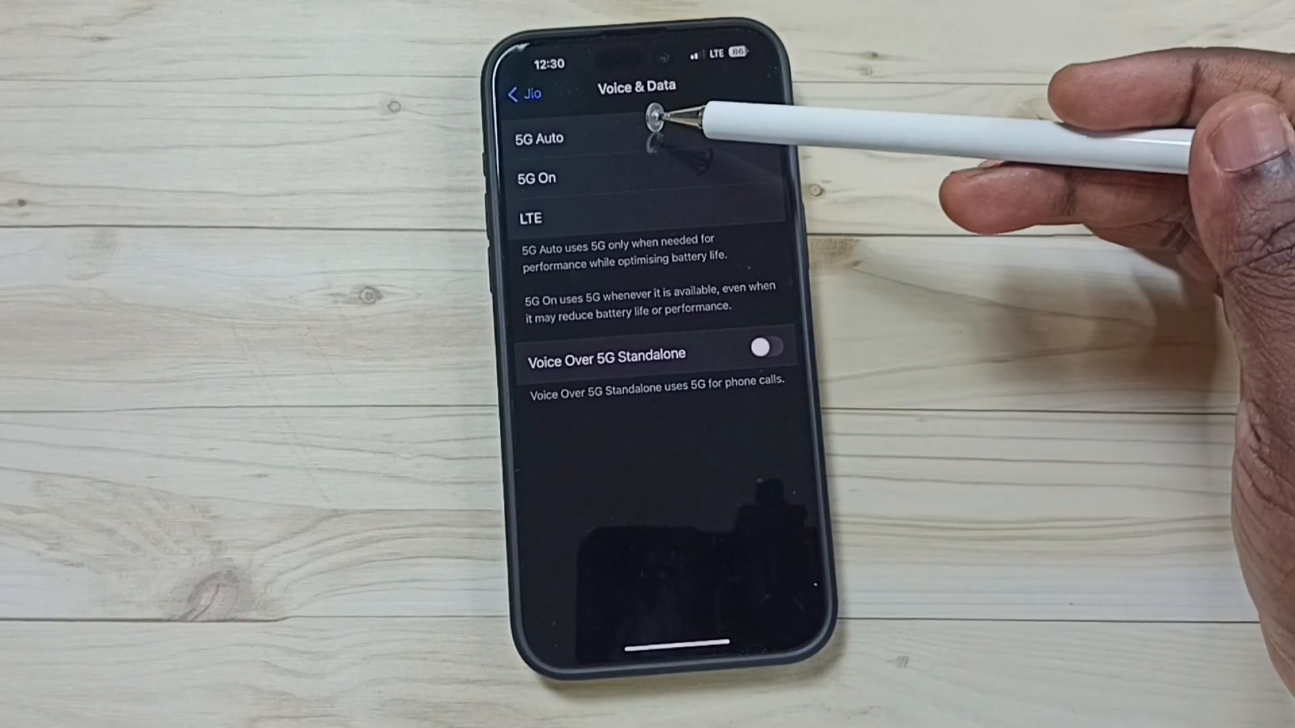
# Select 5G Auto on the Voice & Data screen so its checkmark shows.
pyautogui.click(578, 138)
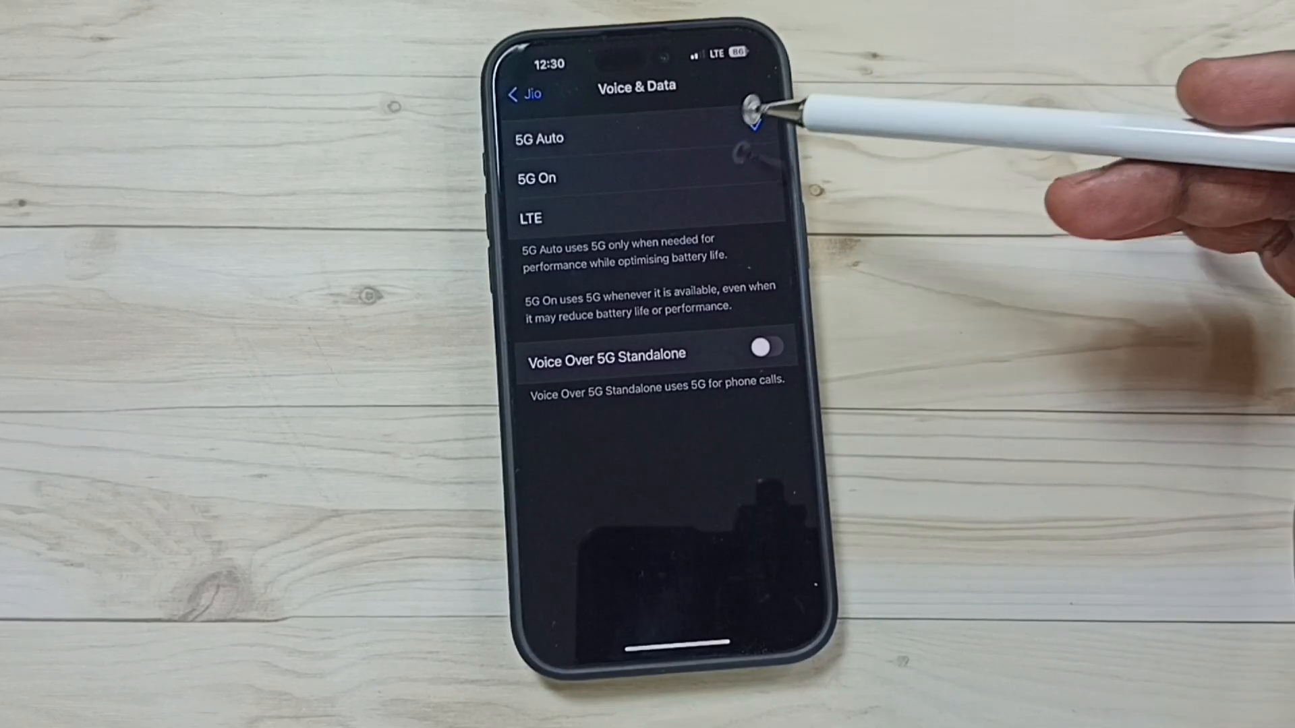
pyautogui.click(537, 138)
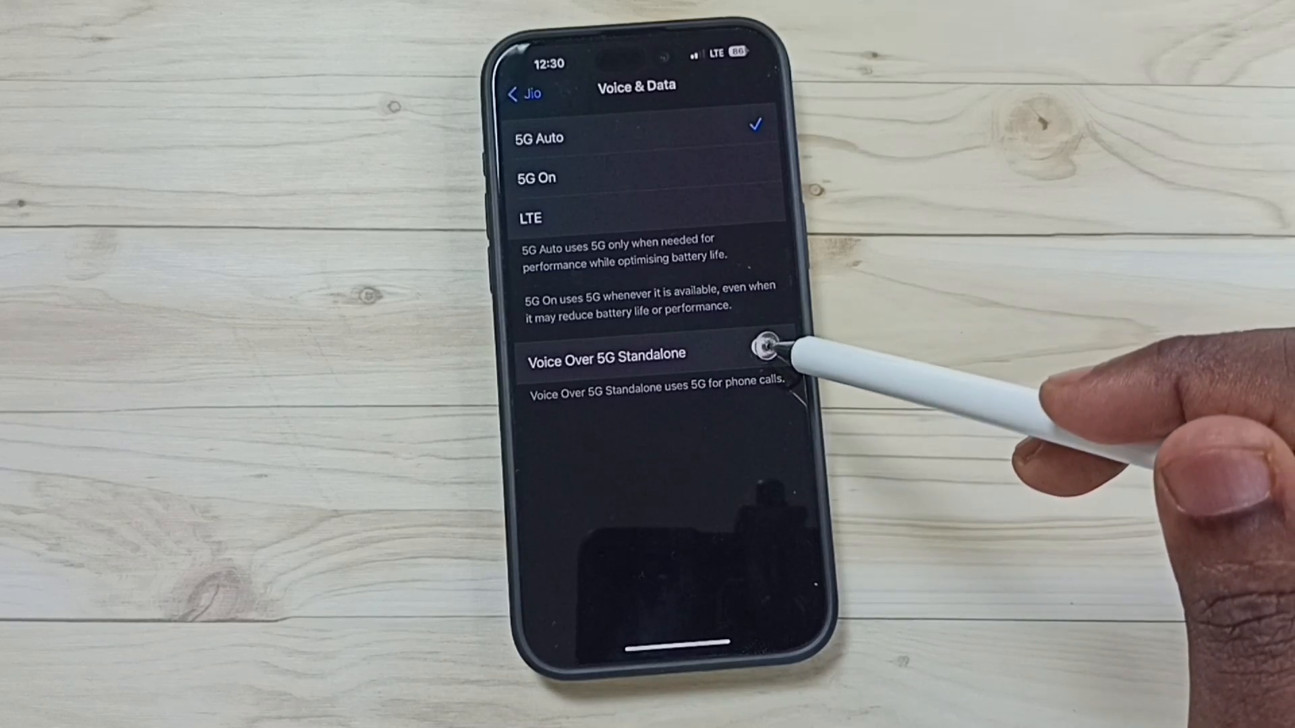
pyautogui.click(763, 346)
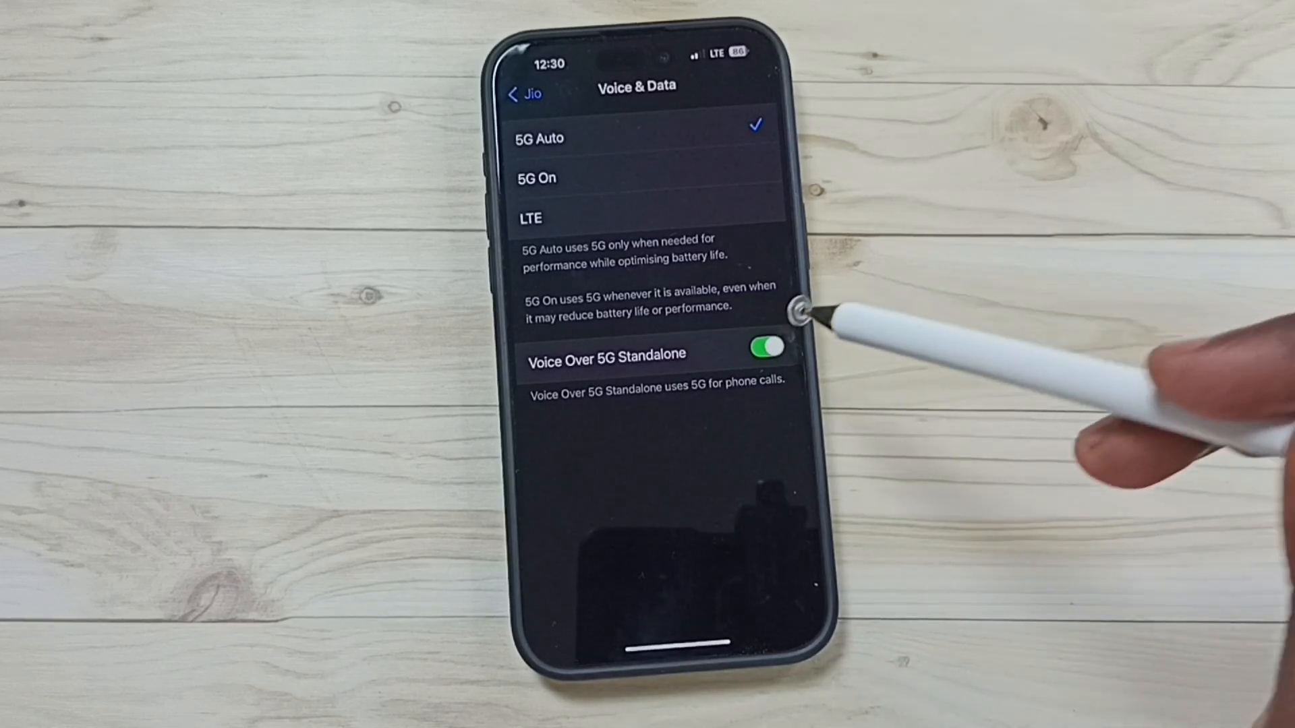
pyautogui.click(764, 348)
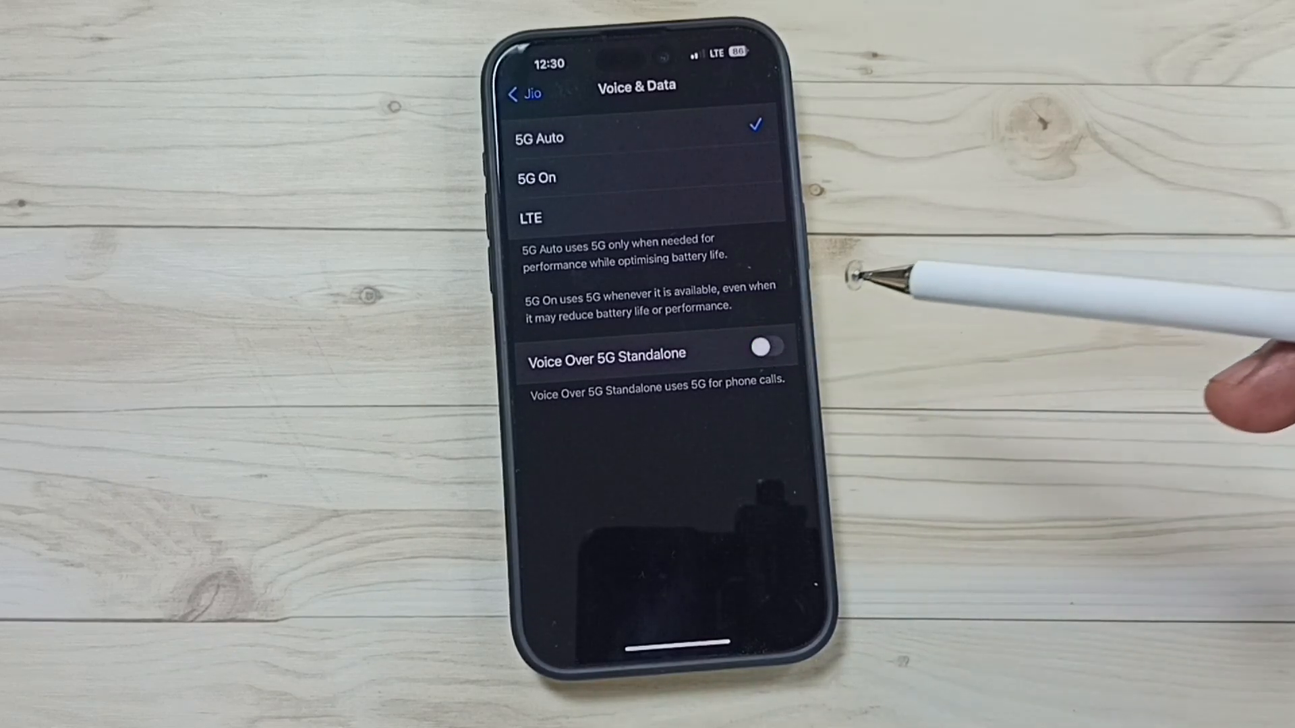
pyautogui.click(763, 346)
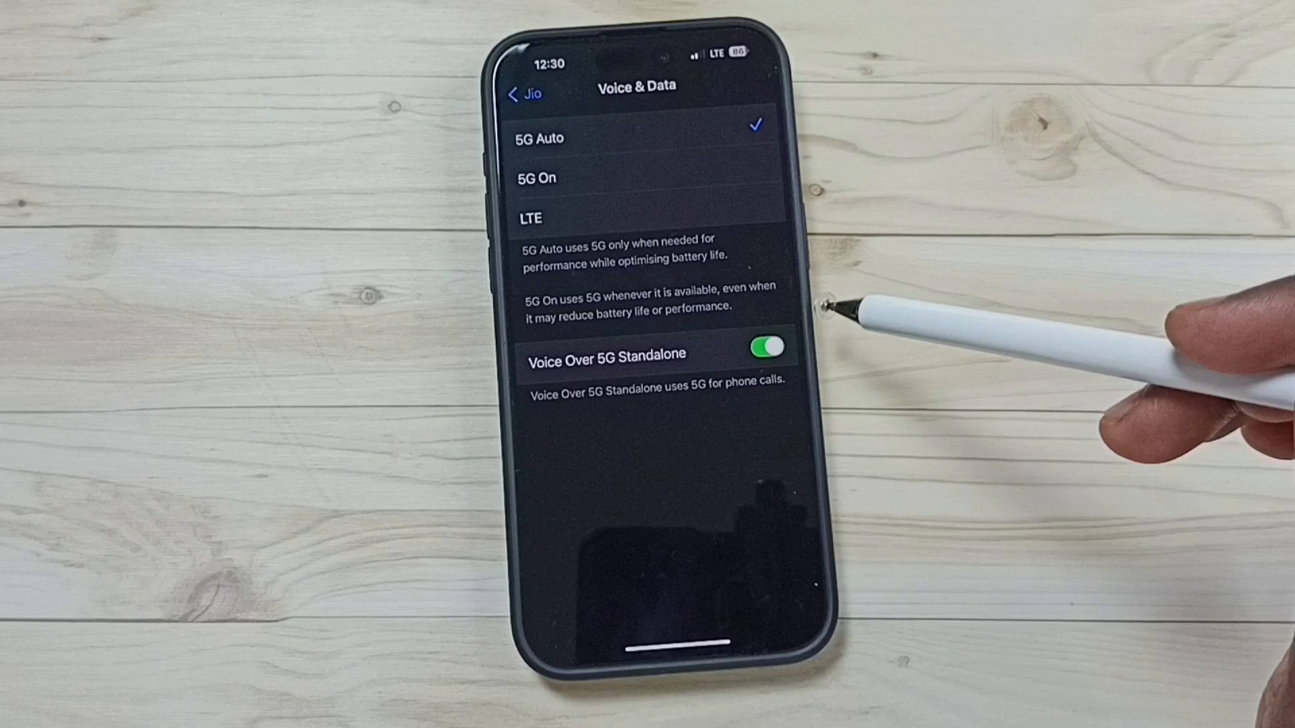
pyautogui.click(763, 346)
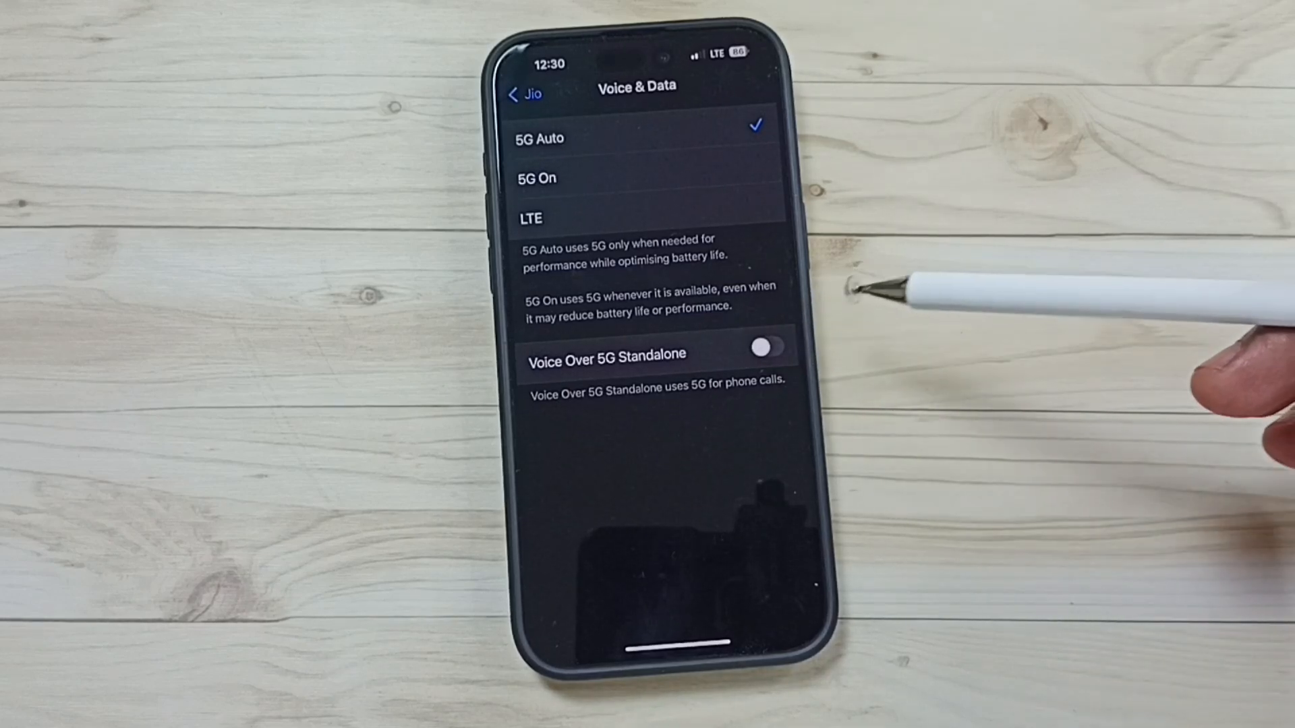